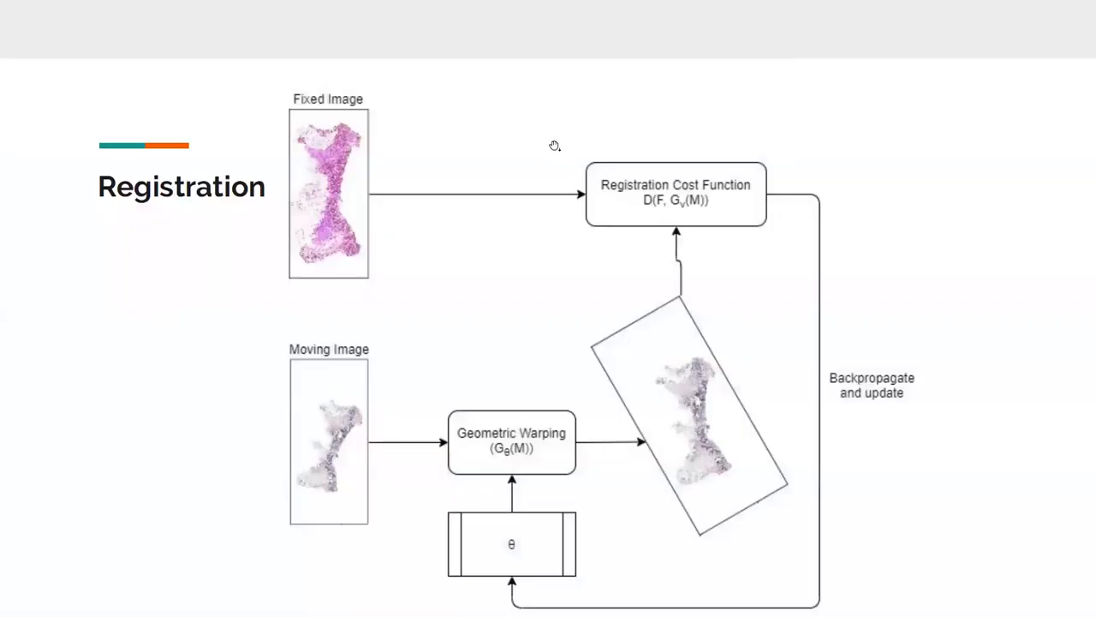
pyautogui.moveTo(376, 387)
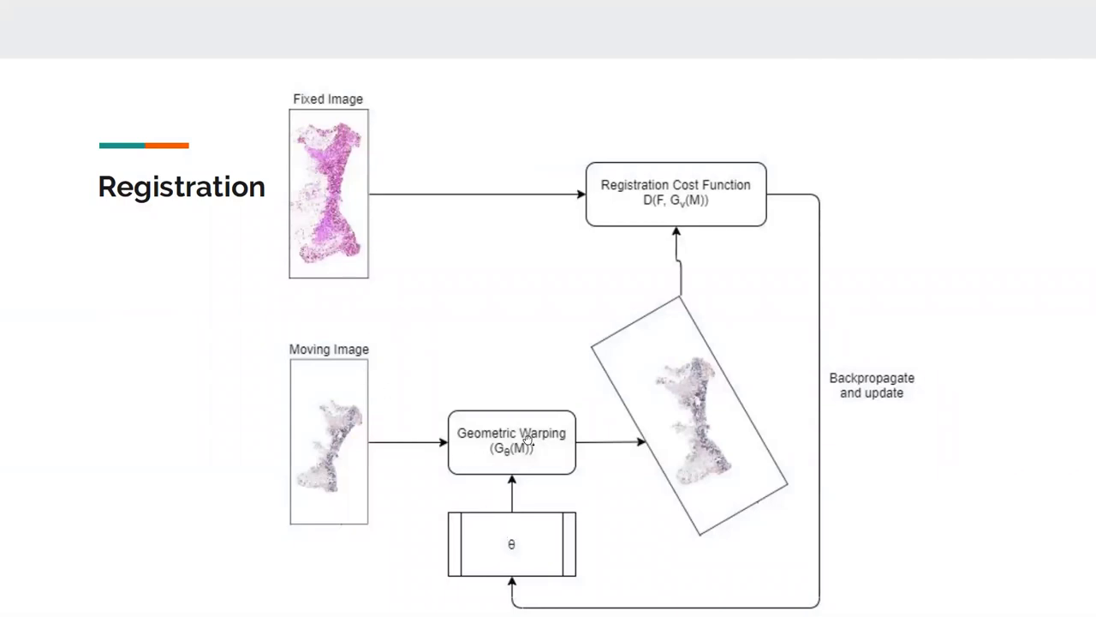
pyautogui.moveTo(513, 540)
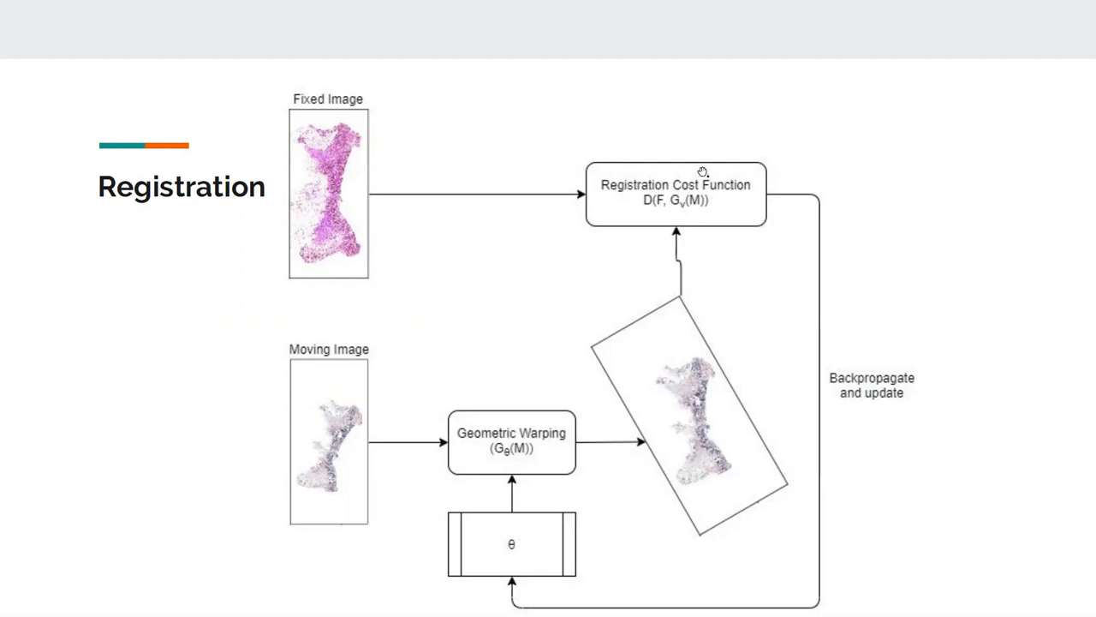
pyautogui.moveTo(822, 269)
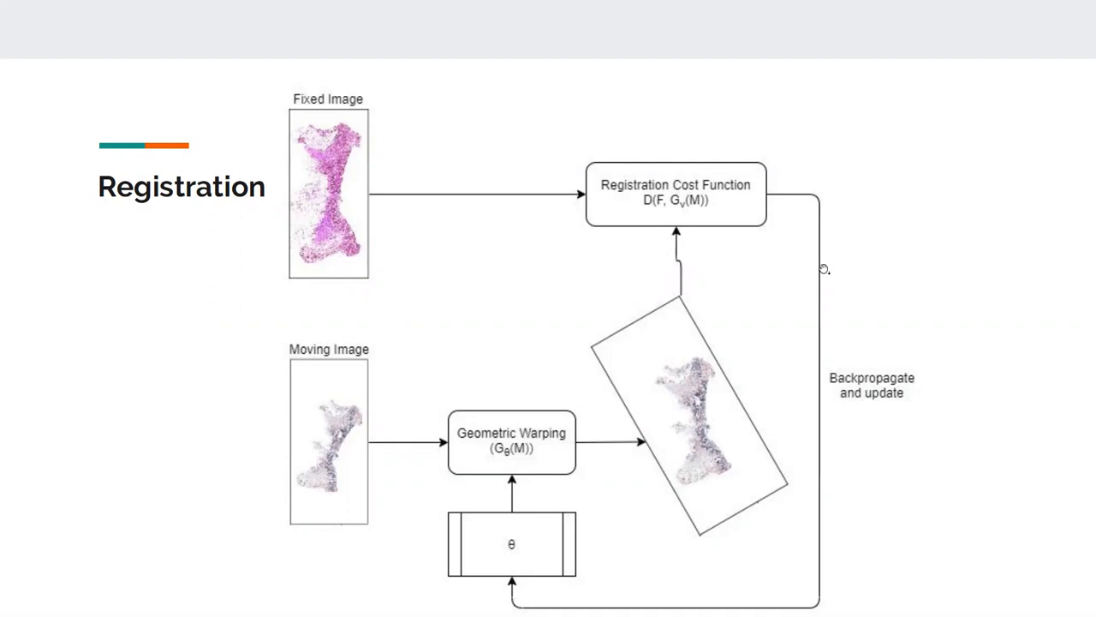
pyautogui.moveTo(578, 550)
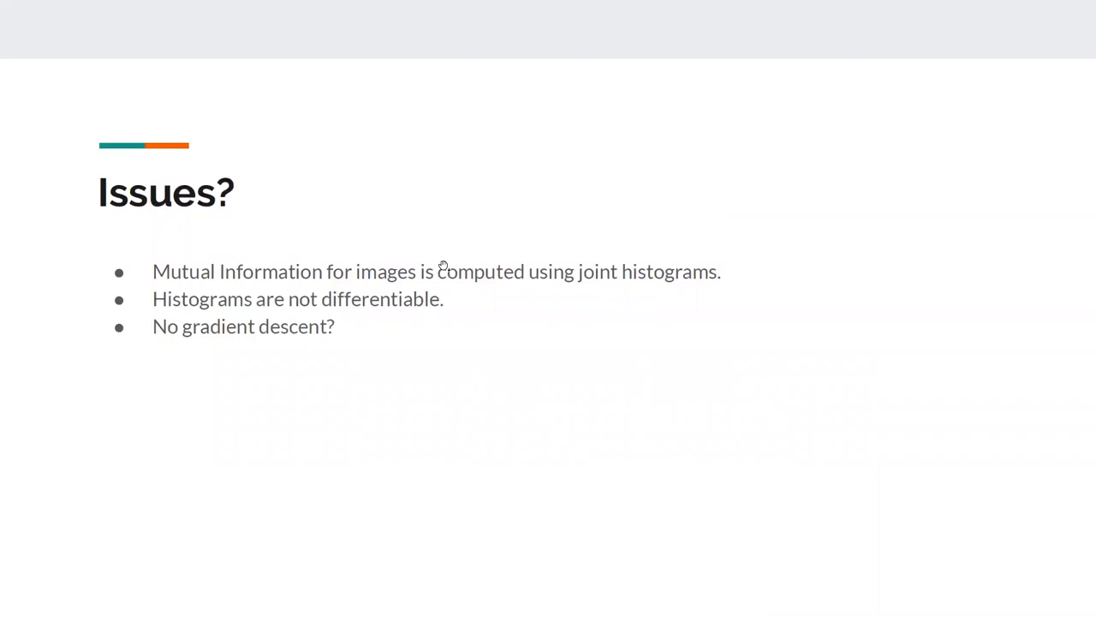
pyautogui.moveTo(442, 267)
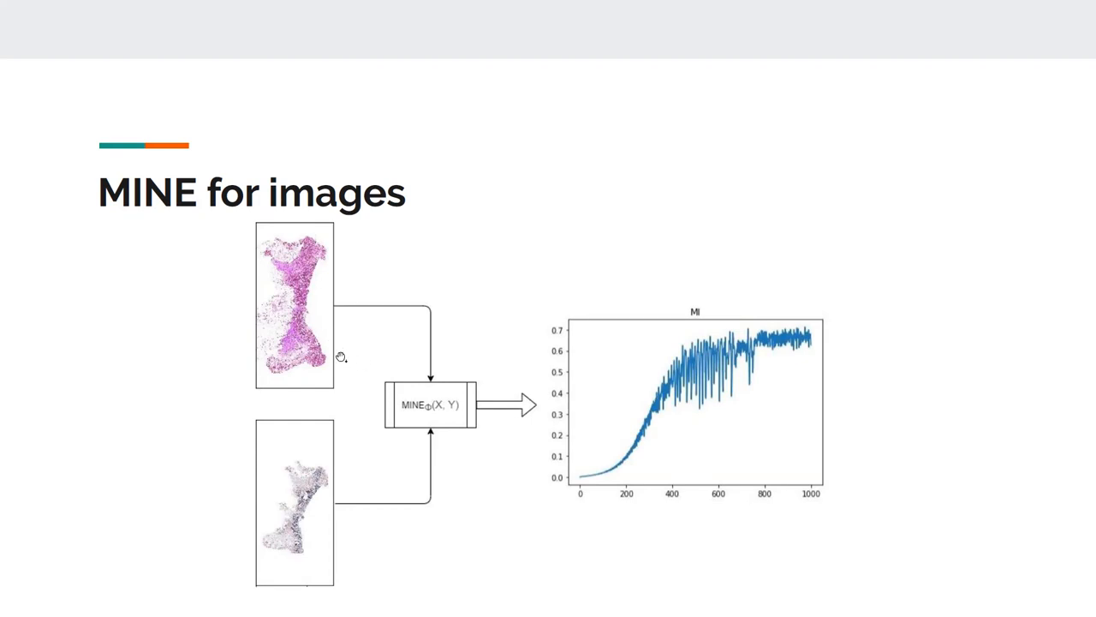
pyautogui.moveTo(551, 432)
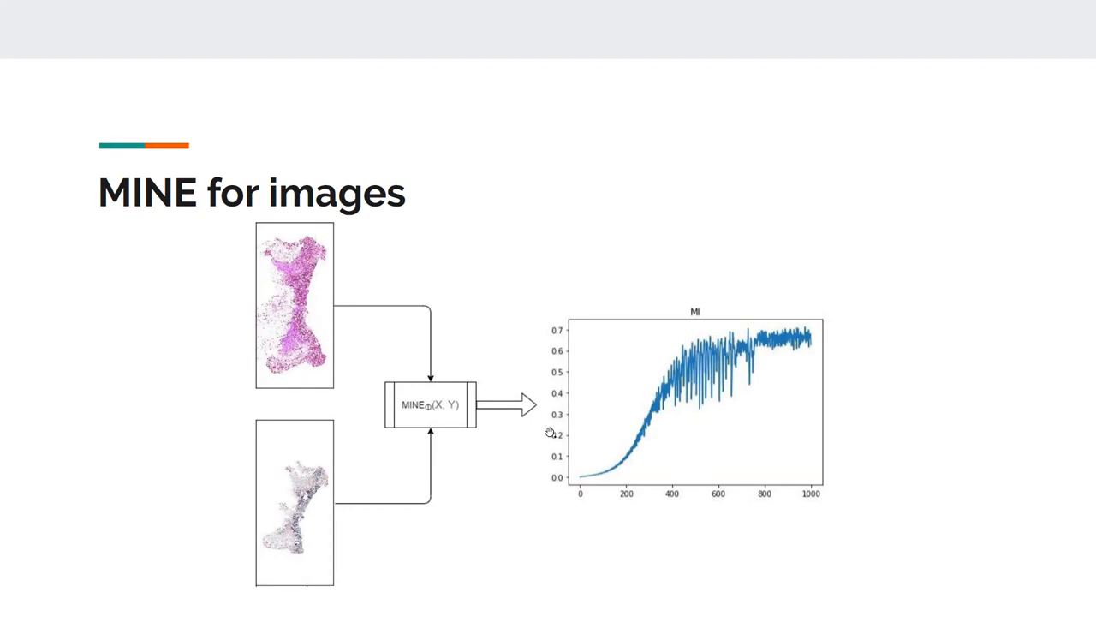
pyautogui.moveTo(674, 356)
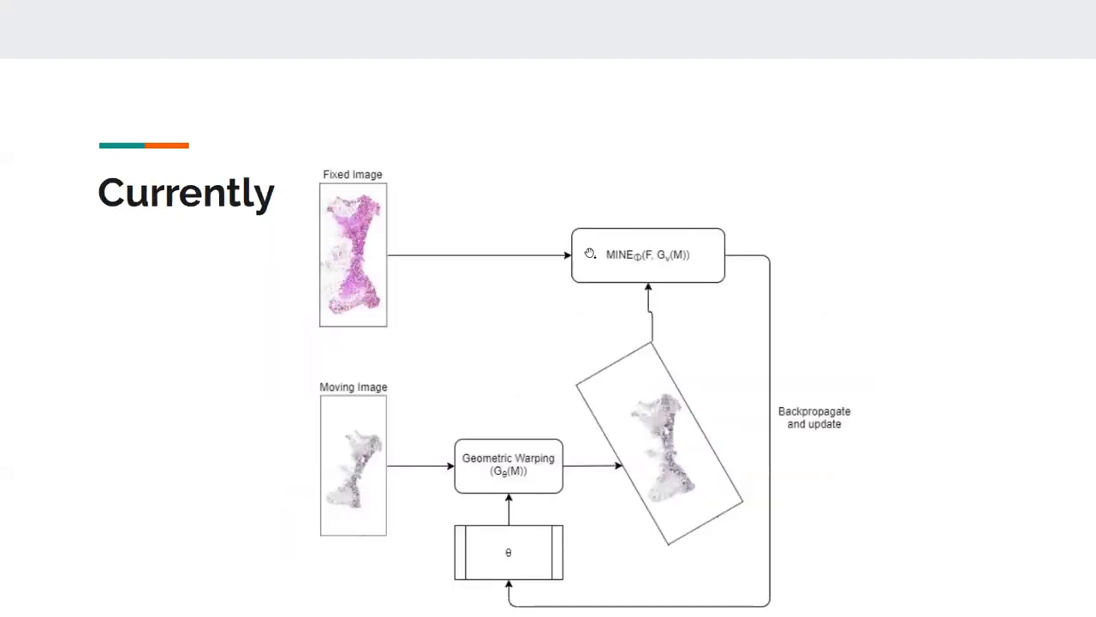
pyautogui.moveTo(707, 278)
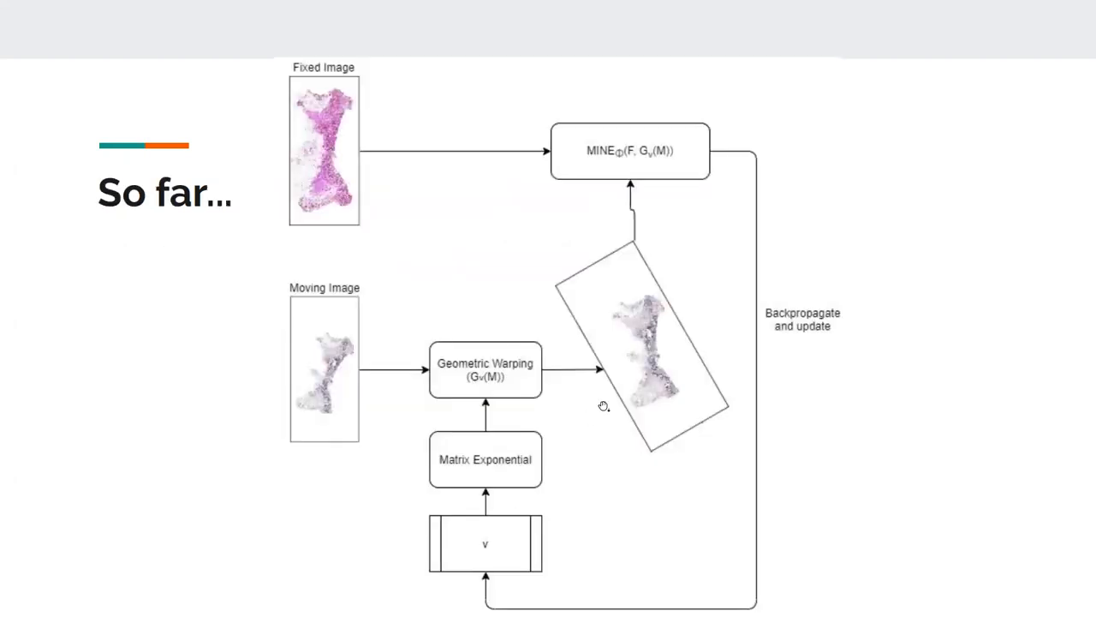
pyautogui.moveTo(565, 304)
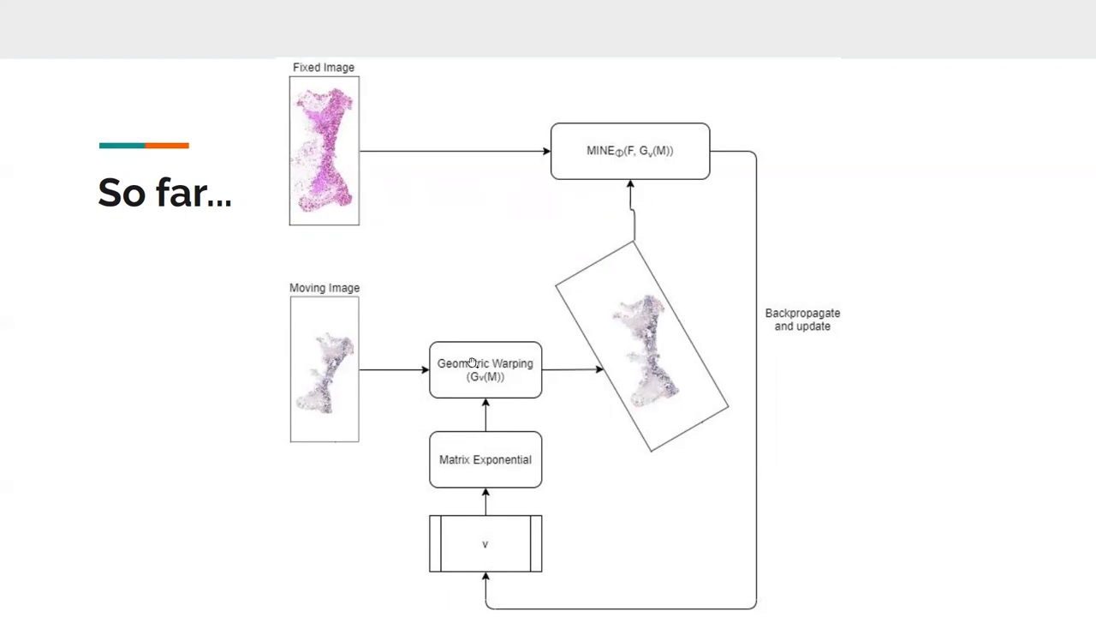
pyautogui.moveTo(559, 540)
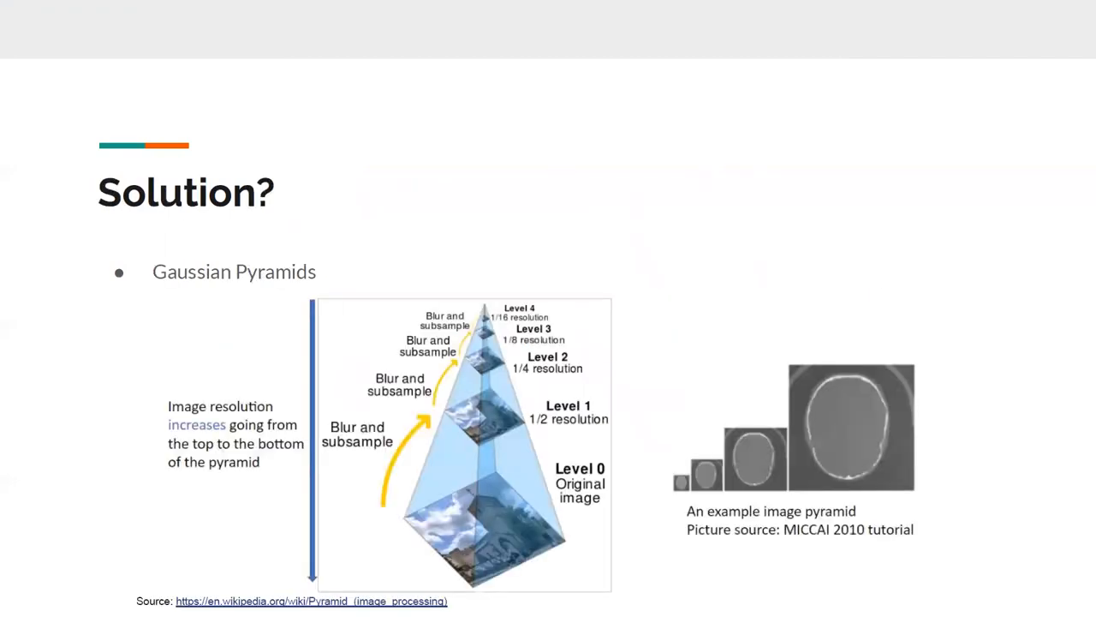
pyautogui.moveTo(491, 507)
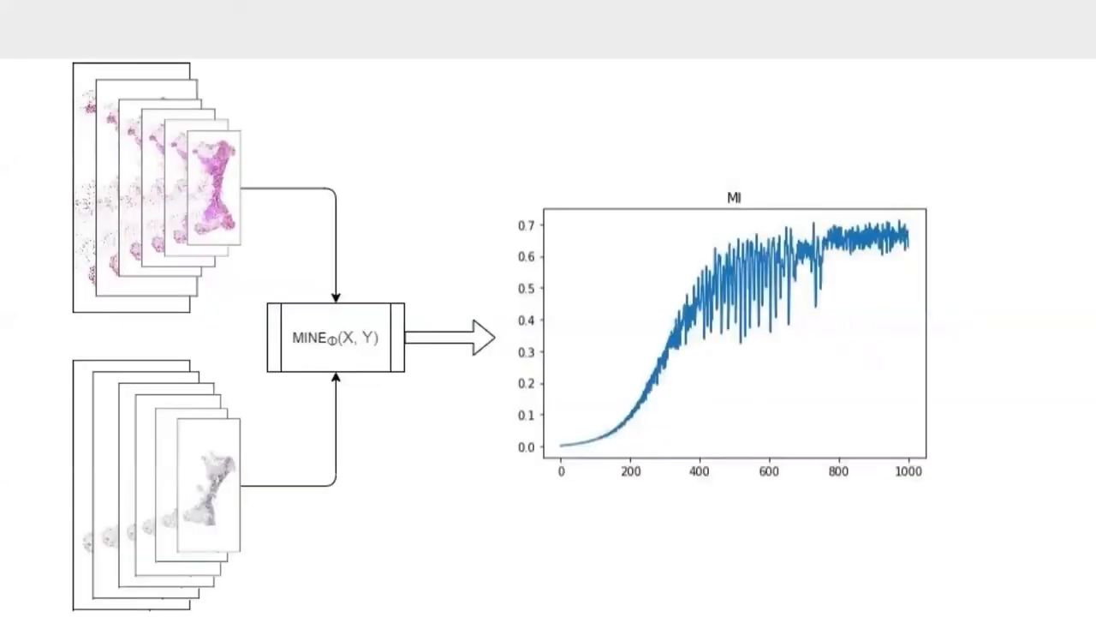
pyautogui.moveTo(332, 307)
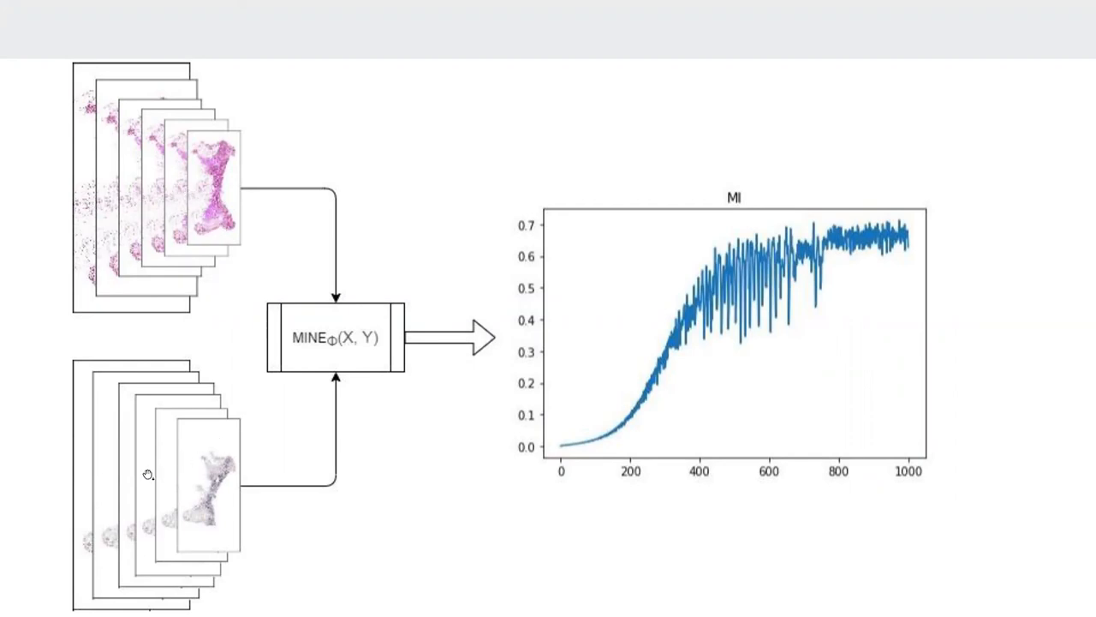
pyautogui.moveTo(140, 499)
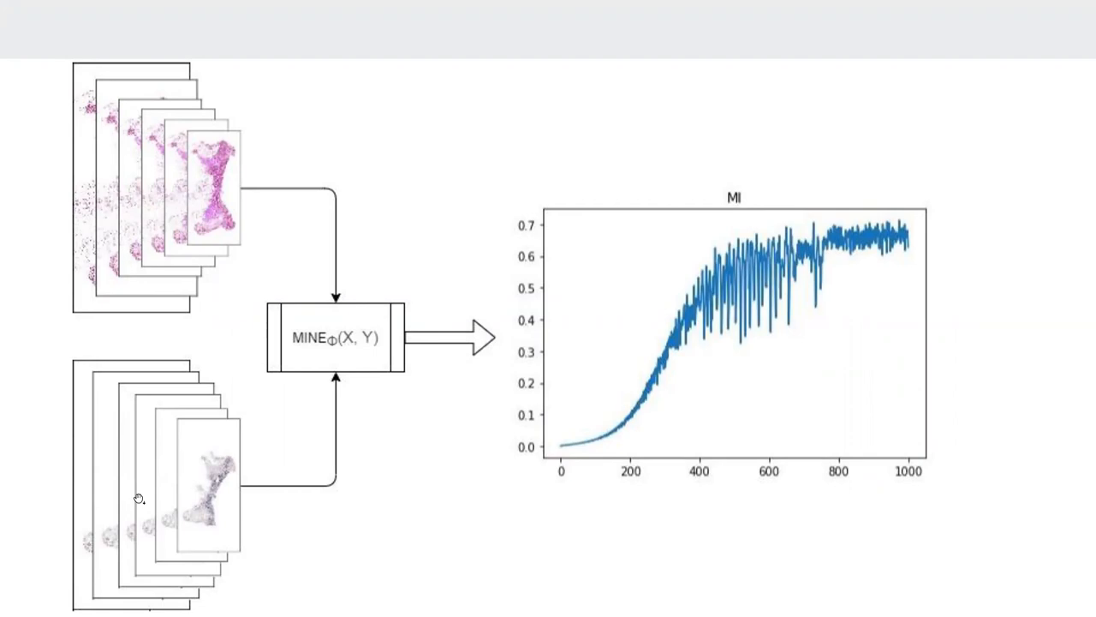
# Advance the presentation to the Evaluation slide on public datasets and ground truth
pyautogui.press('Right')
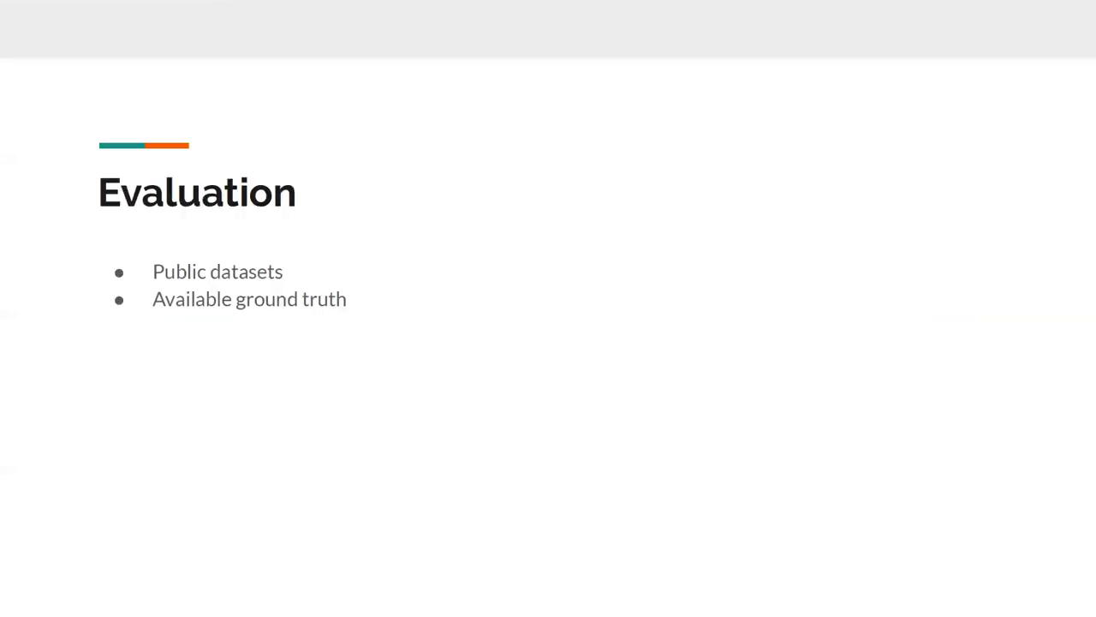